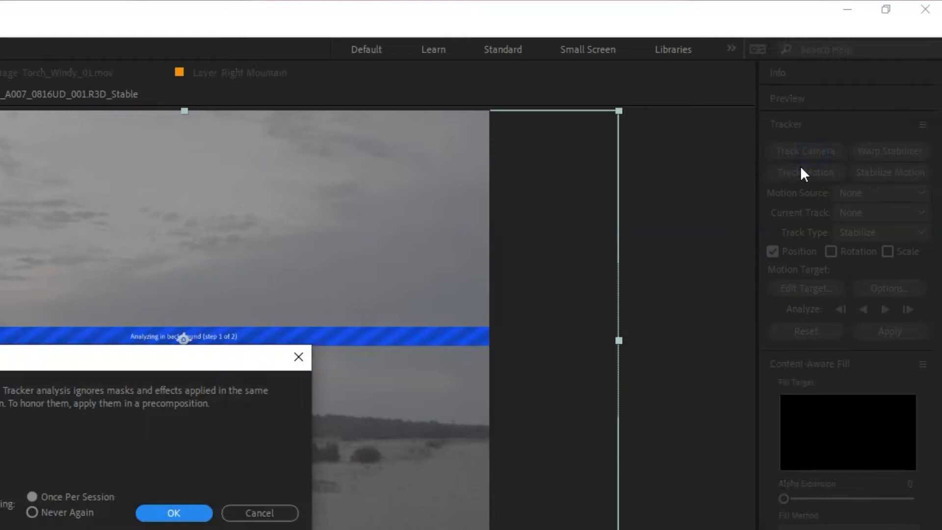
Step: Dismiss the masks-and-effects warning and create a 3D Tracker Camera from the solved track
{"action": "left_click", "coordinate": [174, 513]}
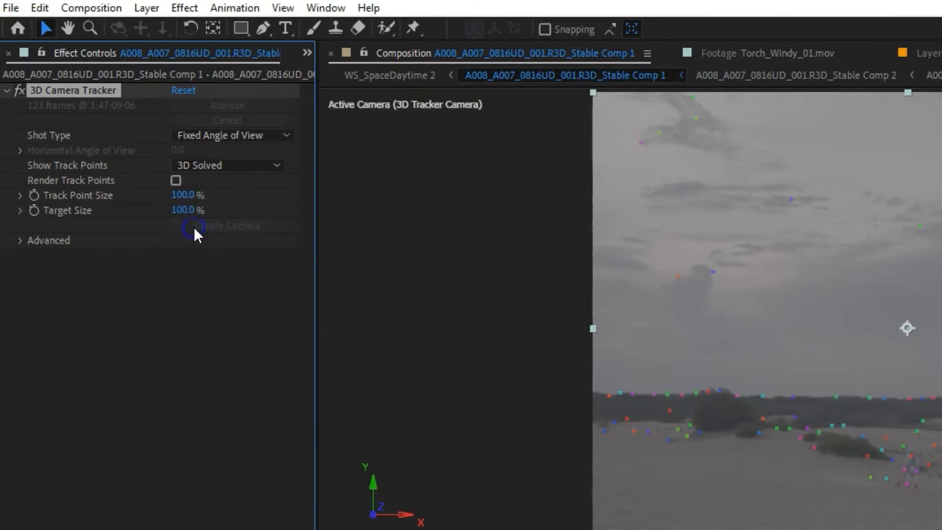
{"action": "left_click", "coordinate": [227, 225]}
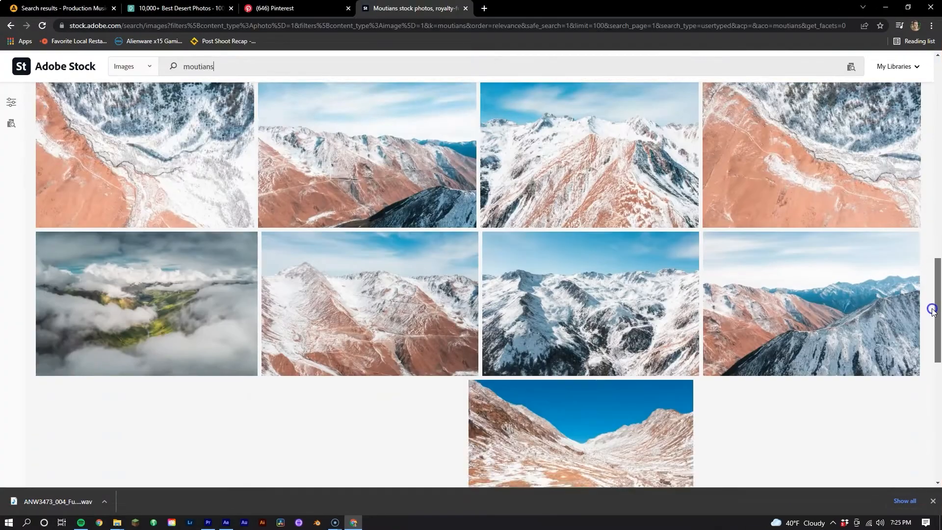
Step: Leave the Adobe Stock mountain results for the MattePaint homepage
{"action": "left_click", "coordinate": [295, 8]}
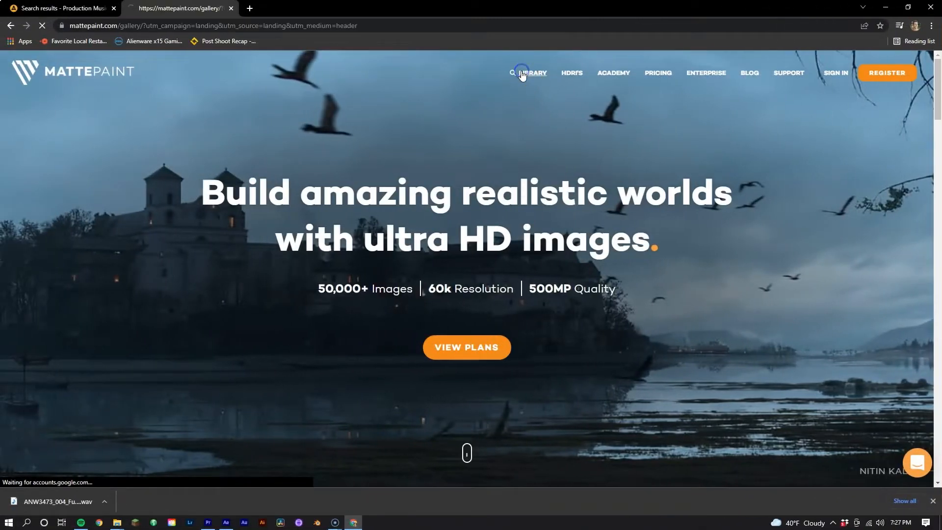
Step: Browse the MattePaint library's HDRI collection of panoramic cloudy skies
{"action": "left_click", "coordinate": [535, 73]}
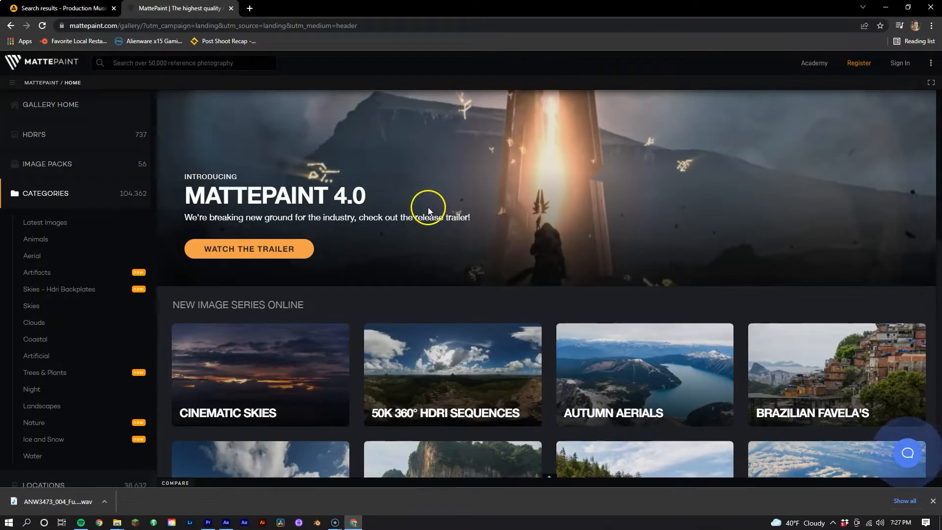
{"action": "left_click", "coordinate": [35, 135]}
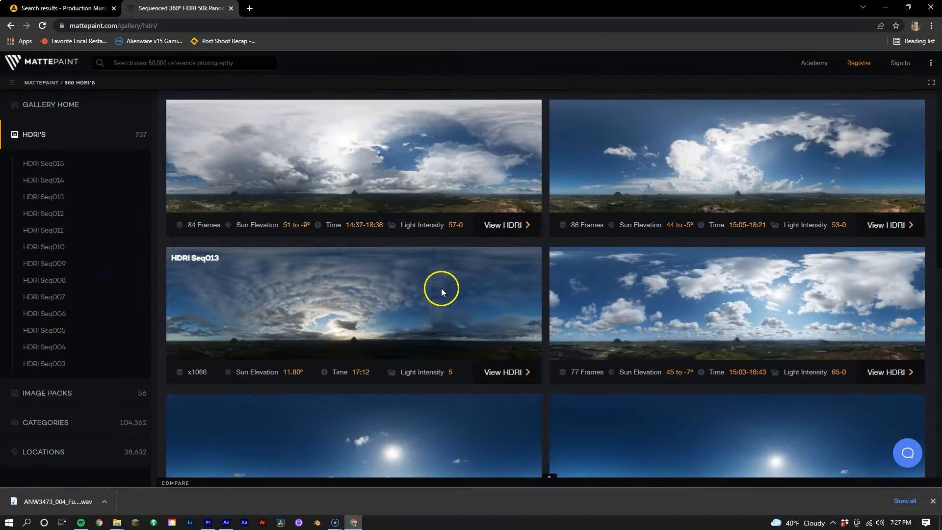
{"action": "scroll", "scroll_direction": "down", "scroll_amount": 3}
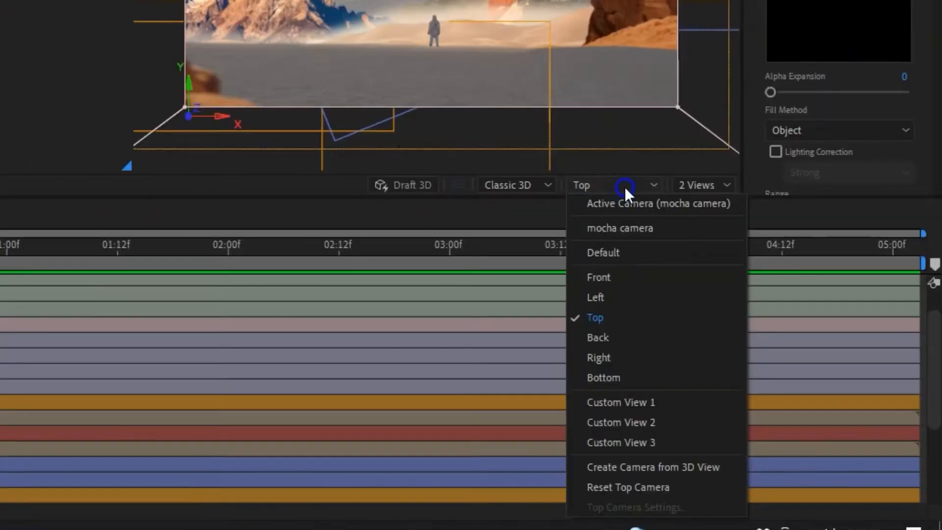
Step: Switch the 3D view and move the layer in depth to X 3152, Y 1332, Z 1070
{"action": "left_click", "coordinate": [602, 252]}
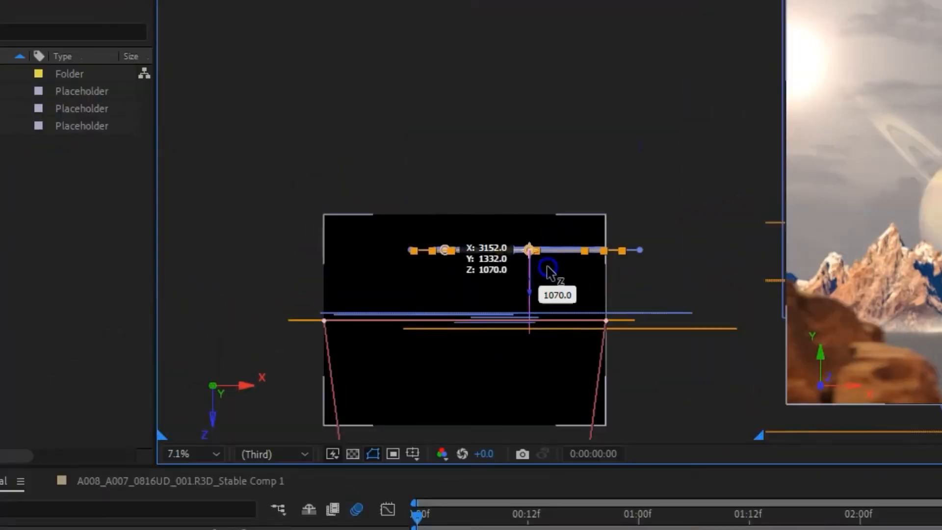
{"action": "right_click", "coordinate": [180, 325]}
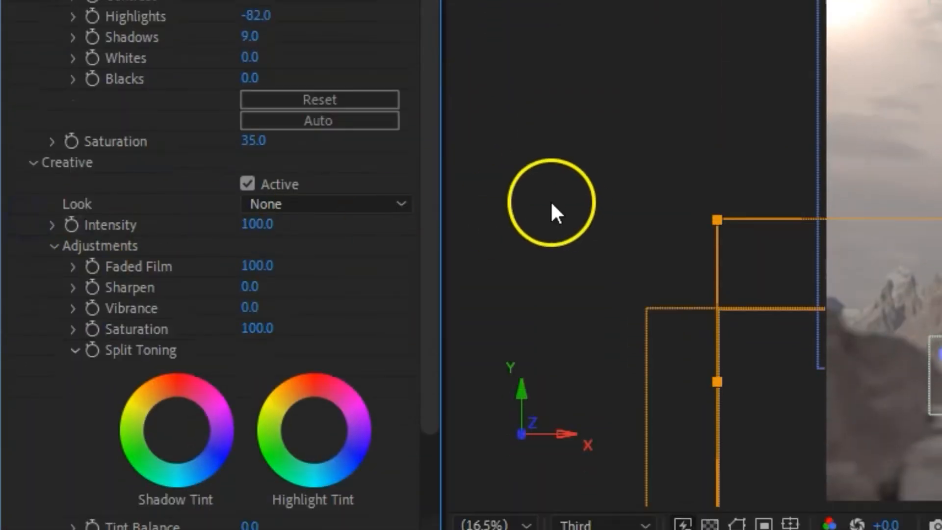
Step: Scroll the Lumetri Color controls: highlights -82, shadows 9, saturation 35, Faded Film 100
{"action": "scroll", "scroll_direction": "down", "scroll_amount": 3}
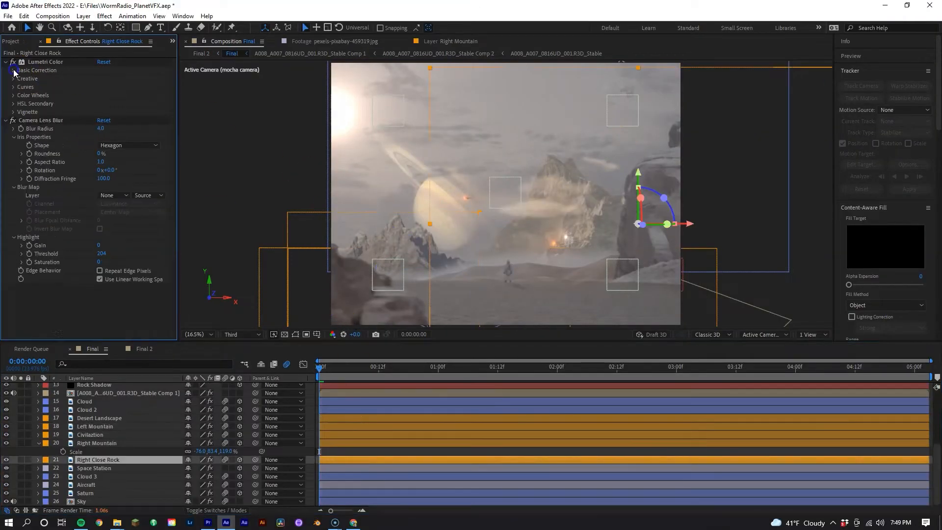
Step: Collapse Lumetri Color on Right Close Rock to review its Camera Lens Blur of radius 4.0
{"action": "left_click", "coordinate": [144, 349]}
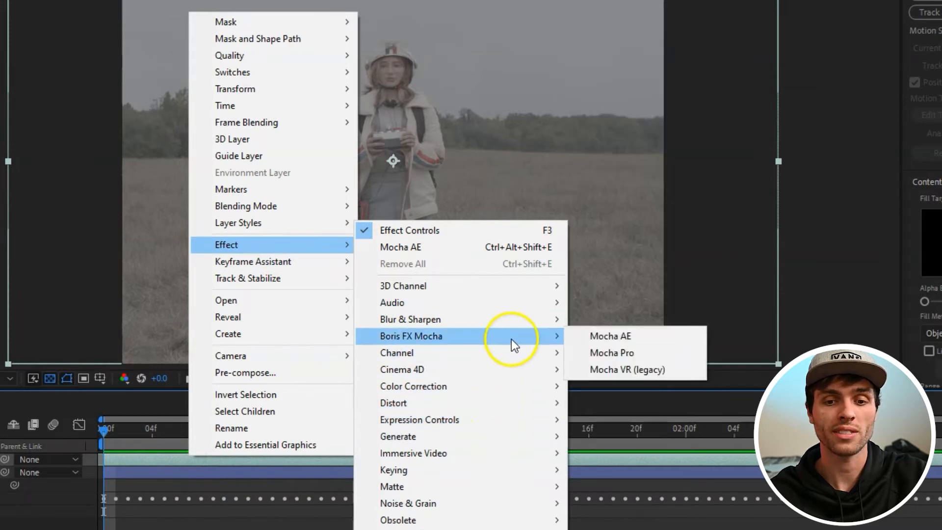
Step: Apply Mocha AE to the field footage layer and suppress the proxy tracking warning
{"action": "left_click", "coordinate": [608, 336]}
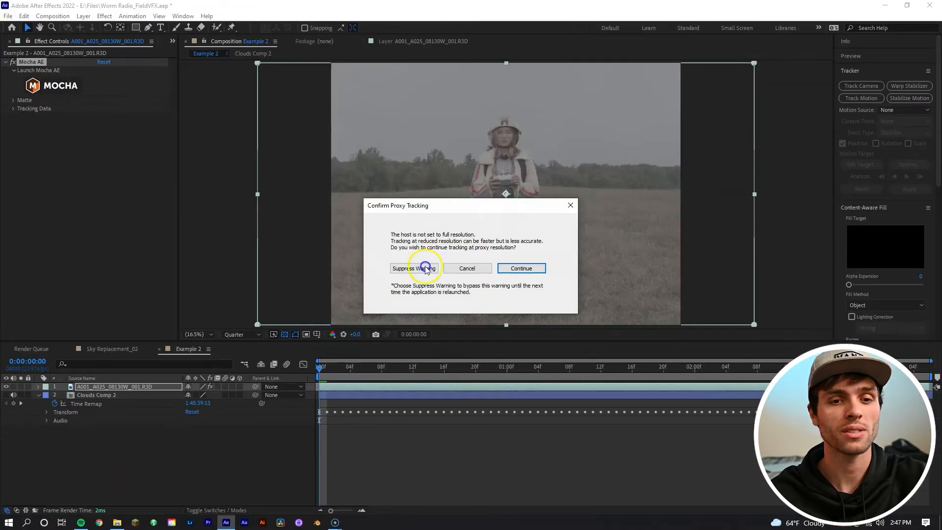
{"action": "left_click", "coordinate": [415, 268]}
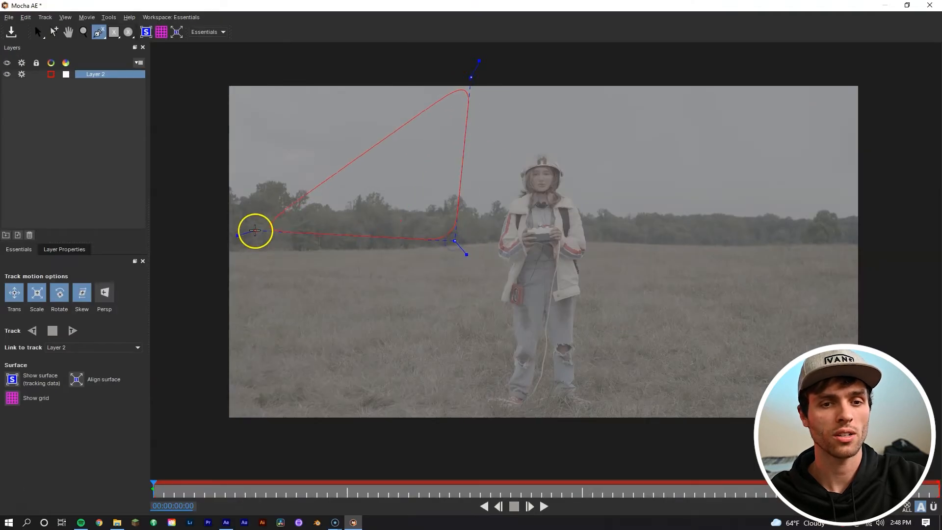
Step: Outline the sky left of the woman with an X-spline shape on Layer 2
{"action": "left_click_drag", "start_coordinate": [255, 231], "coordinate": [173, 64]}
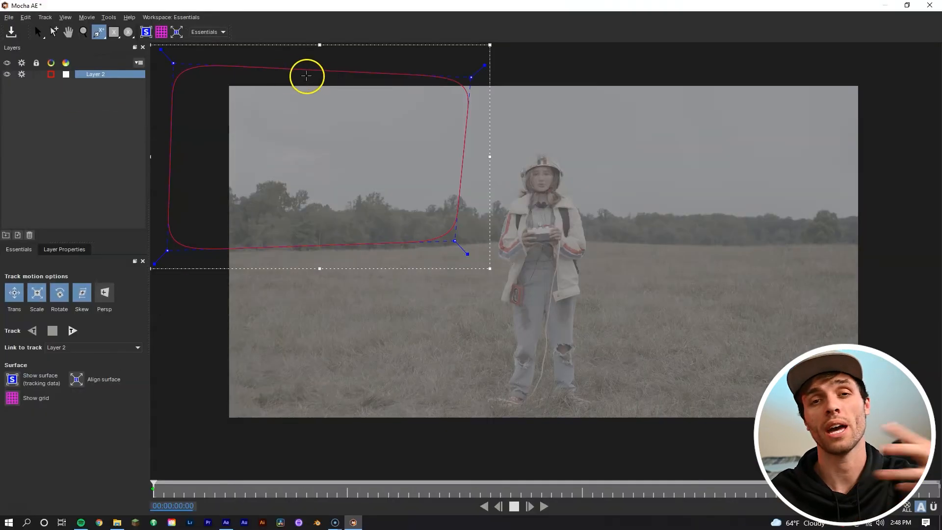
{"action": "mouse_move", "coordinate": [645, 94]}
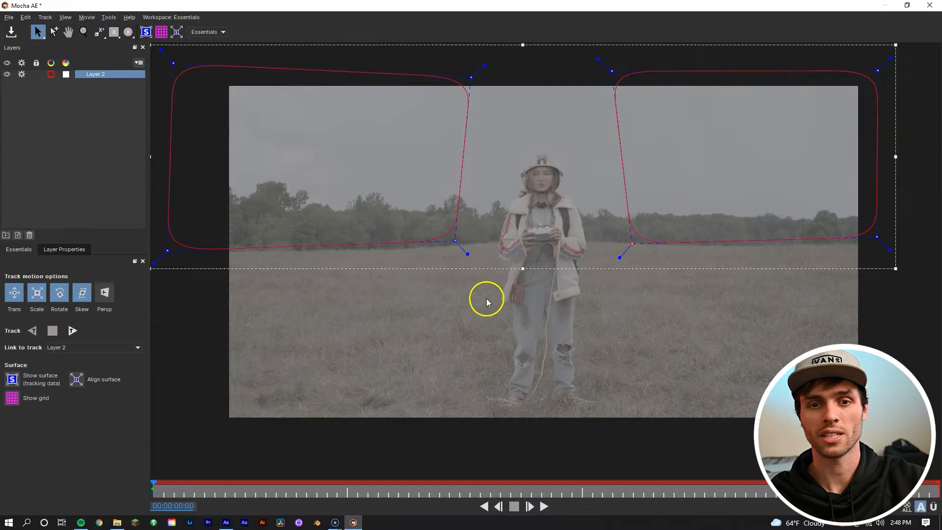
{"action": "mouse_move", "coordinate": [497, 89]}
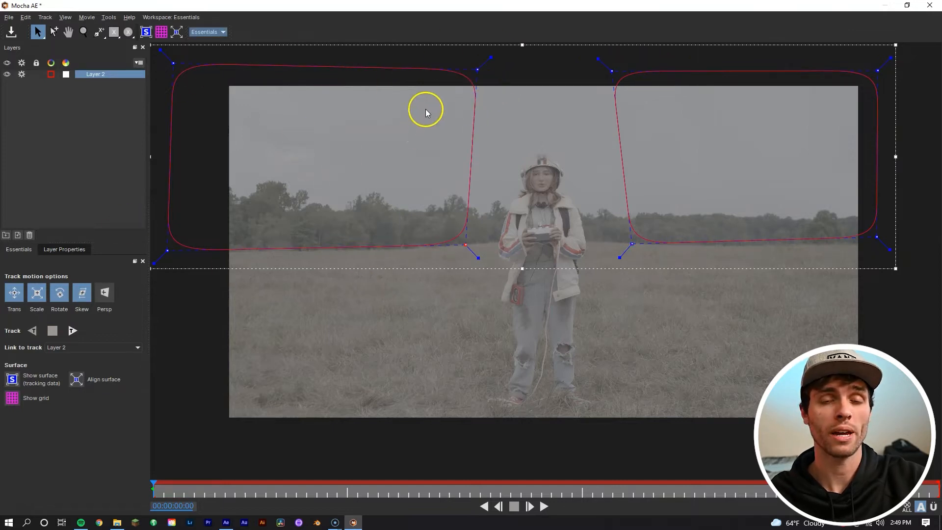
Step: Switch Mocha to the Classic workspace and set Layer 2's Link to track to None
{"action": "left_click", "coordinate": [207, 32]}
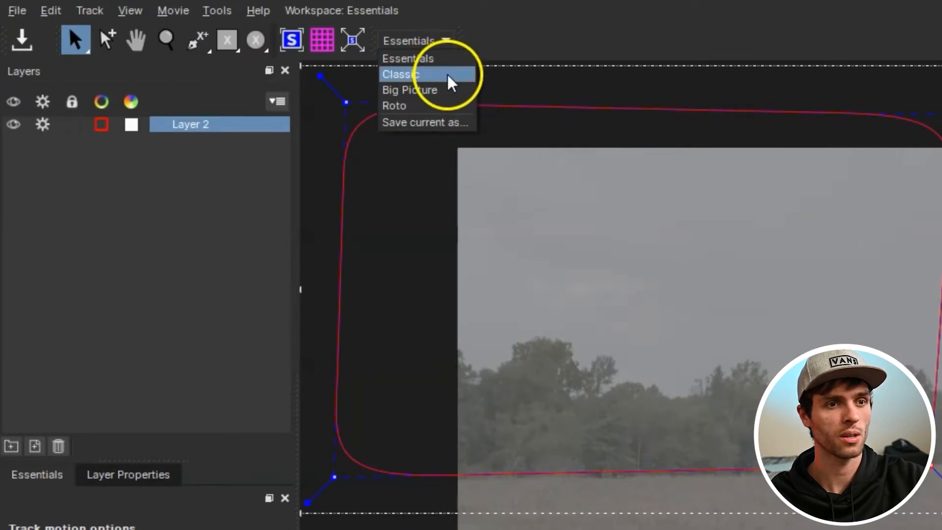
{"action": "left_click", "coordinate": [401, 74]}
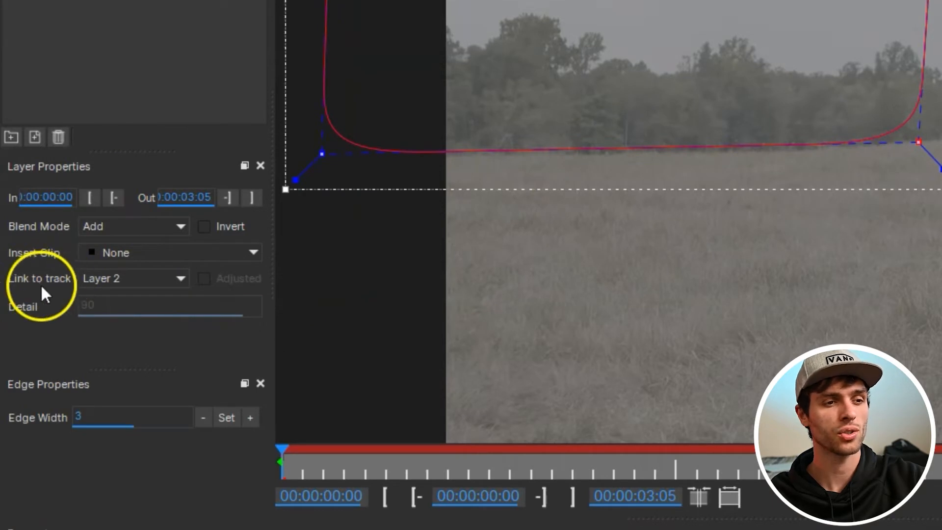
{"action": "mouse_move", "coordinate": [153, 286]}
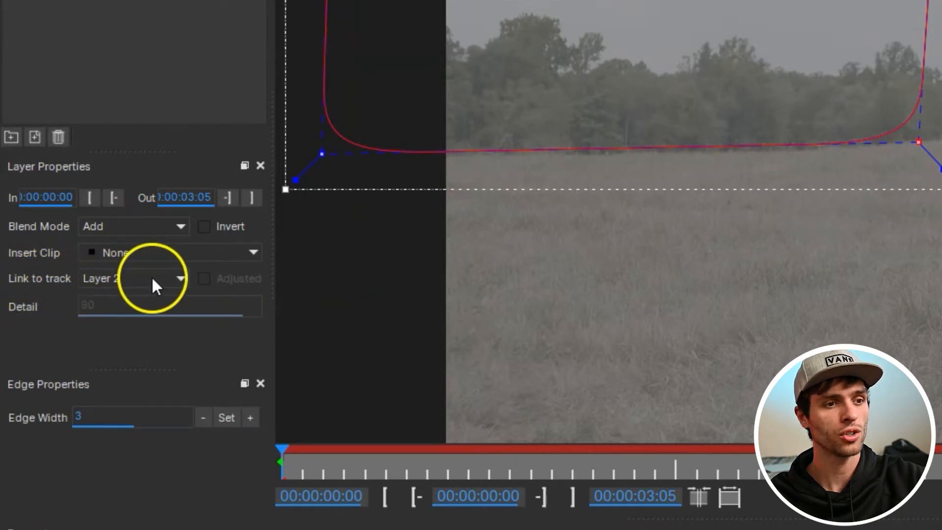
{"action": "left_click", "coordinate": [180, 278]}
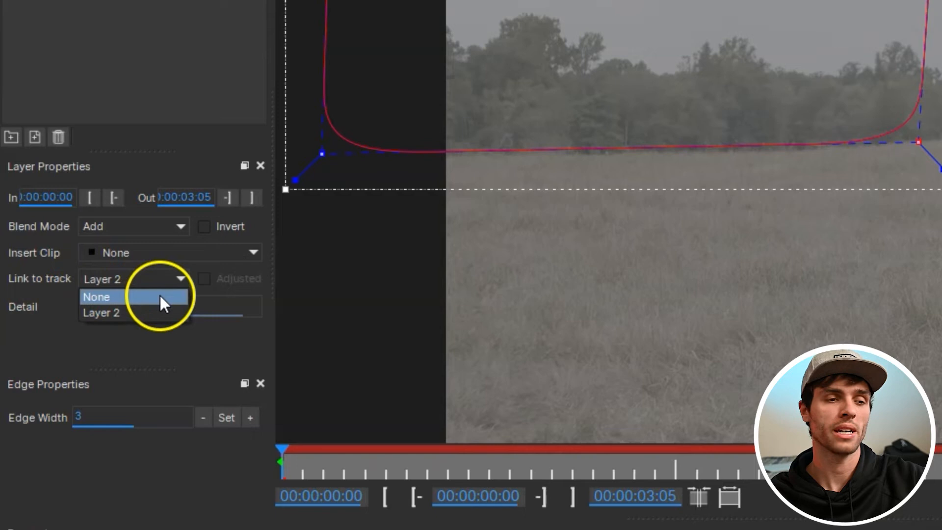
{"action": "left_click", "coordinate": [96, 296]}
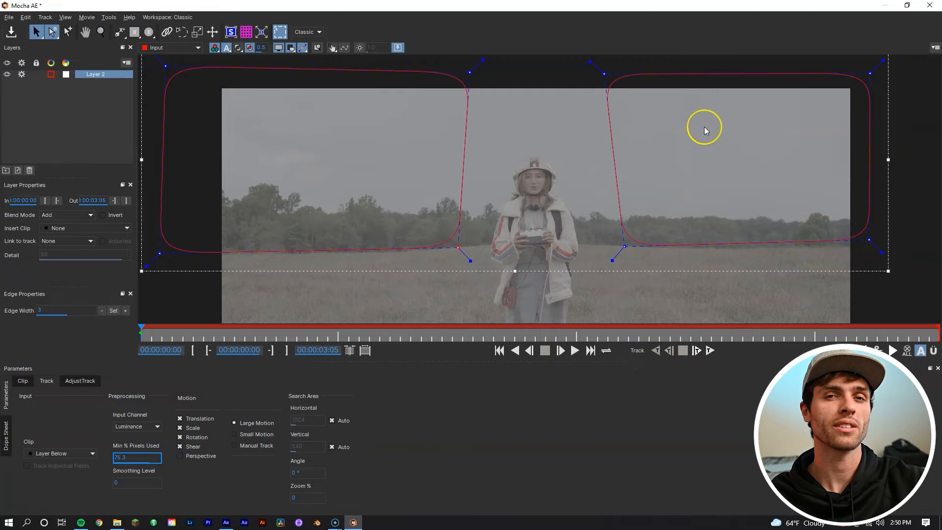
{"action": "mouse_move", "coordinate": [504, 194]}
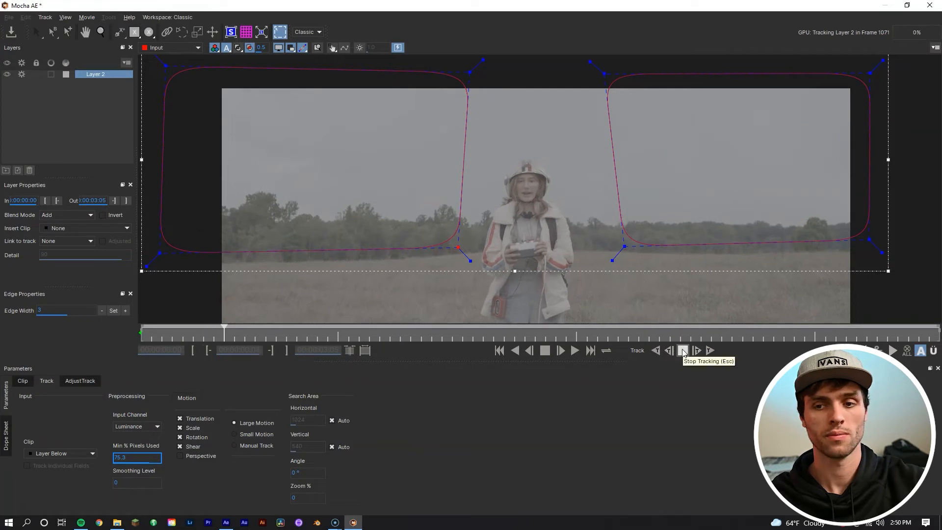
Step: Stop the forward track of Layer 2's sky shapes after the opening frames
{"action": "left_click", "coordinate": [683, 350]}
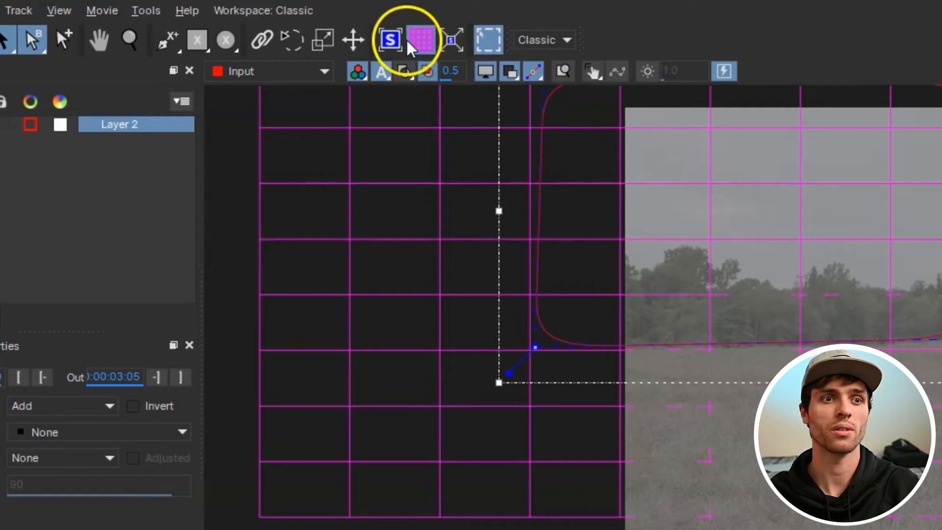
Step: Show the grid on Layer 2's tracked surface and drag its corner into place near the woman's head
{"action": "left_click", "coordinate": [421, 40]}
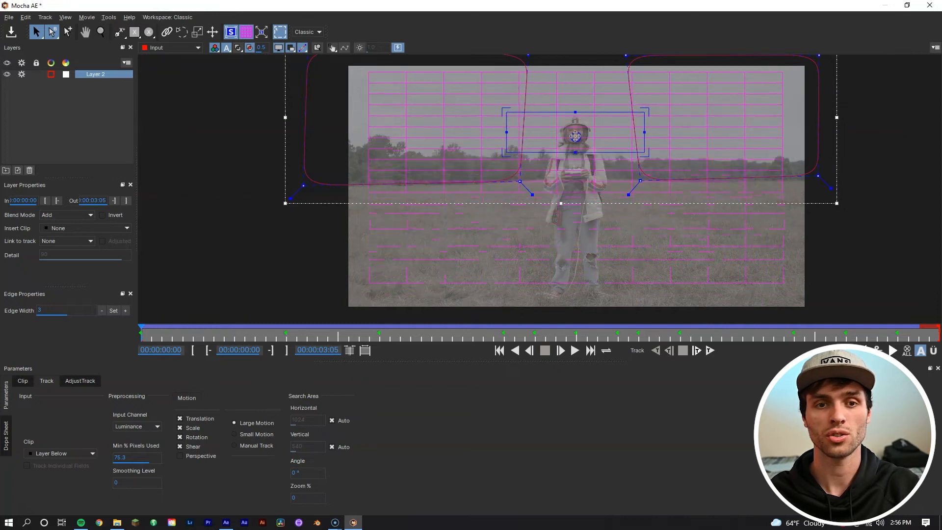
{"action": "left_click_drag", "start_coordinate": [575, 137], "coordinate": [575, 149]}
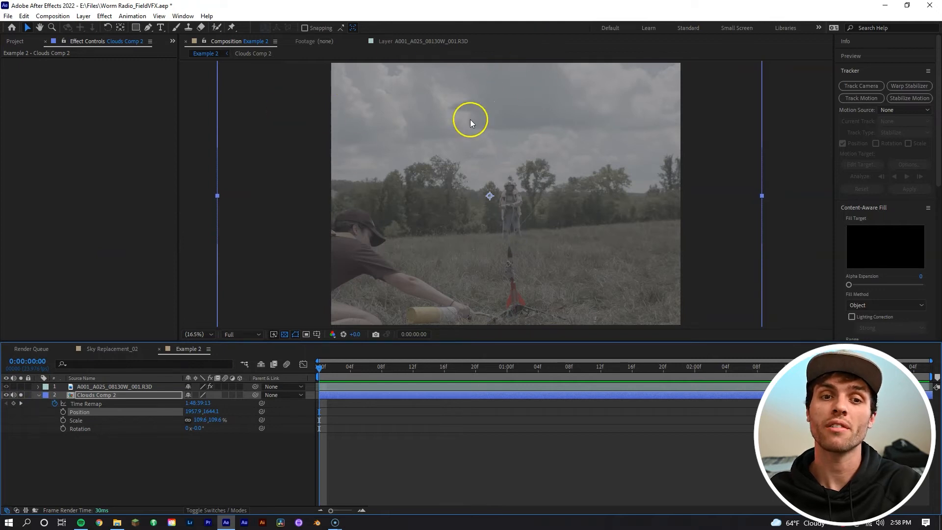
{"action": "mouse_move", "coordinate": [354, 133]}
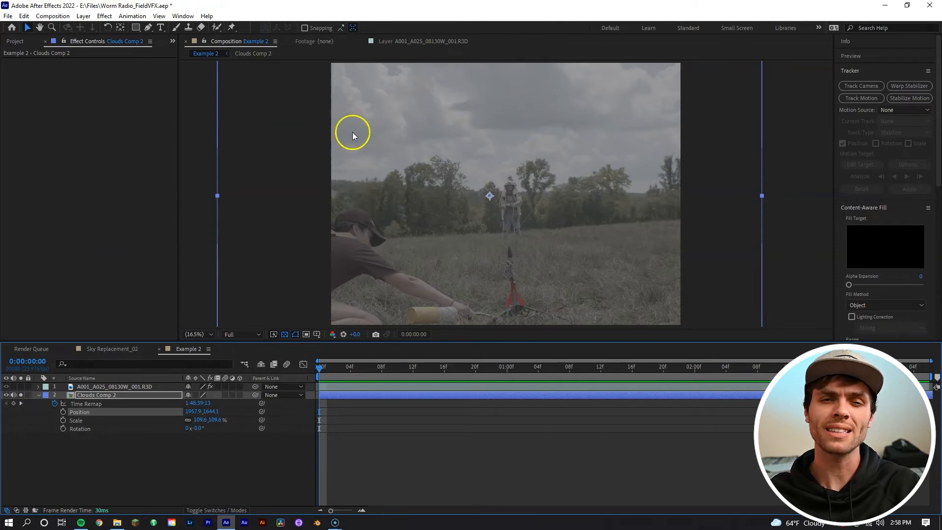
{"action": "mouse_move", "coordinate": [417, 118]}
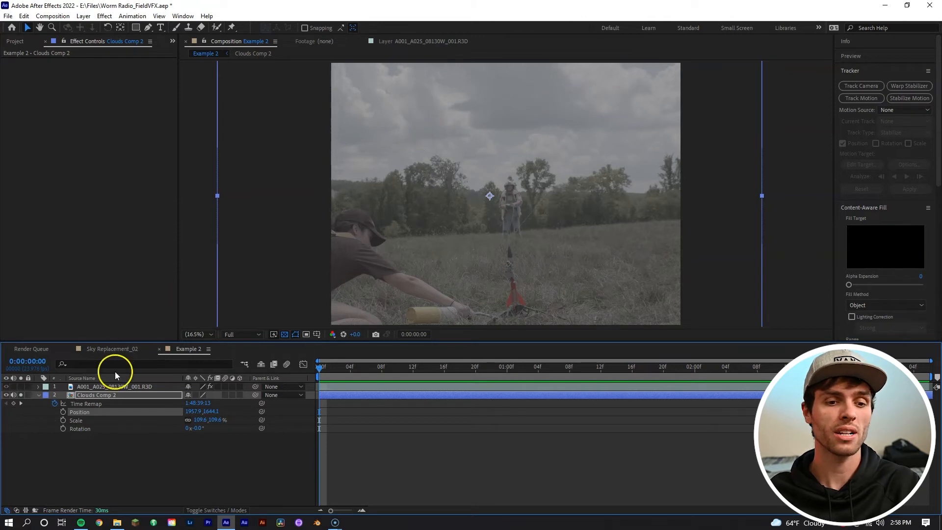
{"action": "mouse_move", "coordinate": [466, 204]}
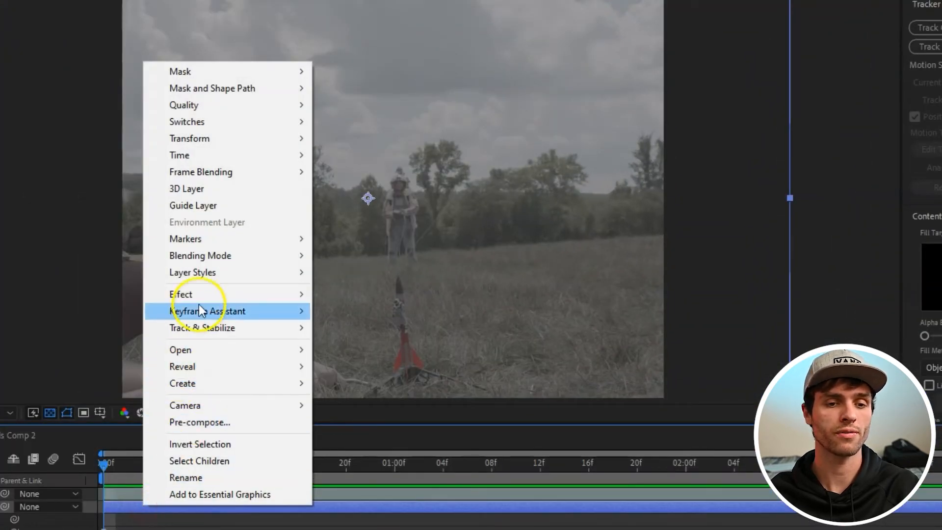
{"action": "mouse_move", "coordinate": [283, 366]}
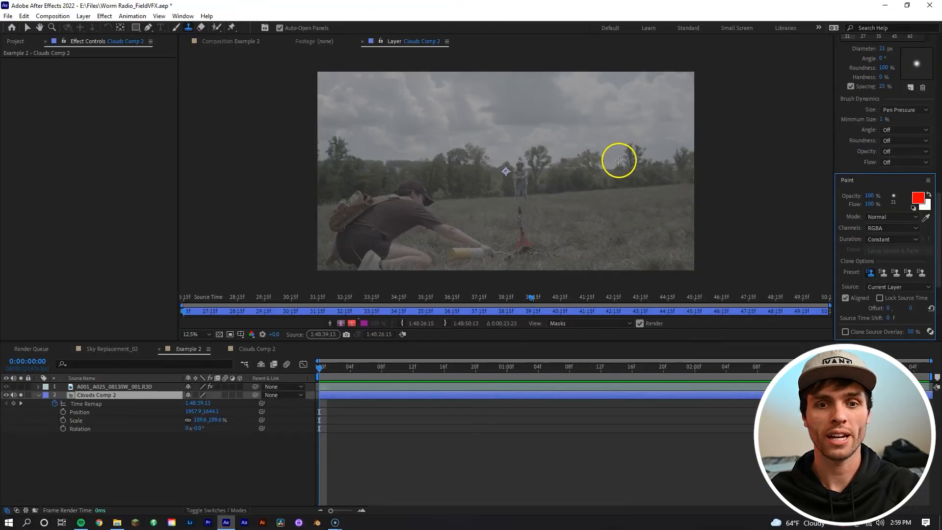
{"action": "mouse_move", "coordinate": [450, 118]}
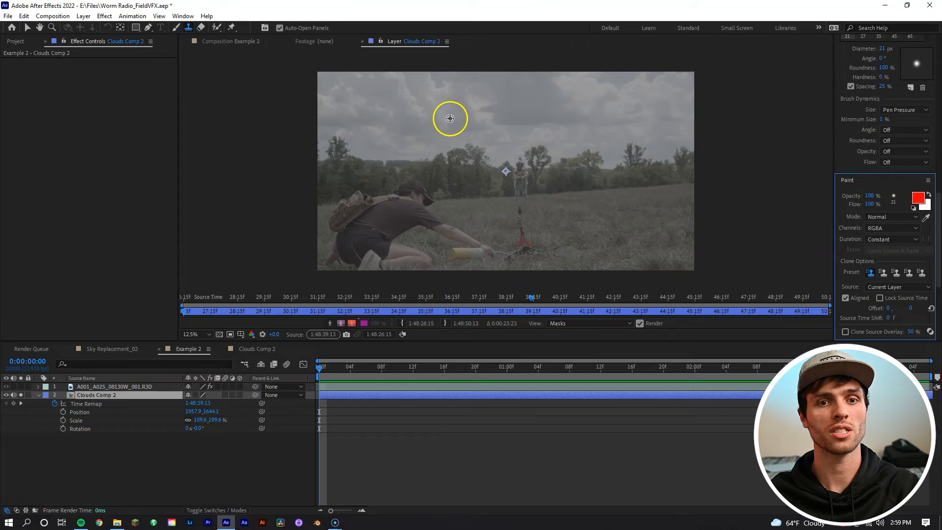
{"action": "mouse_move", "coordinate": [378, 108]}
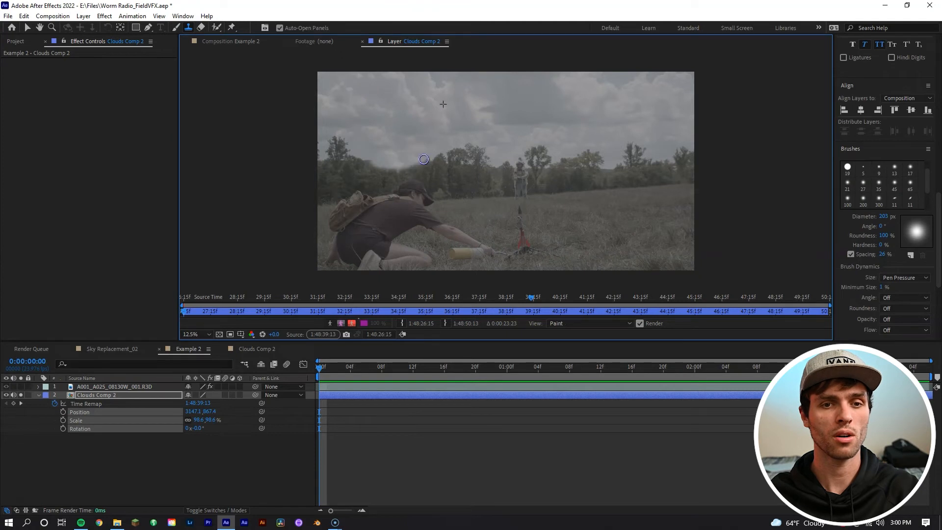
Step: Clone-stamp clouds over the trees, people and field in the Clouds Comp 2 layer view
{"action": "left_click_drag", "start_coordinate": [424, 159], "coordinate": [481, 153]}
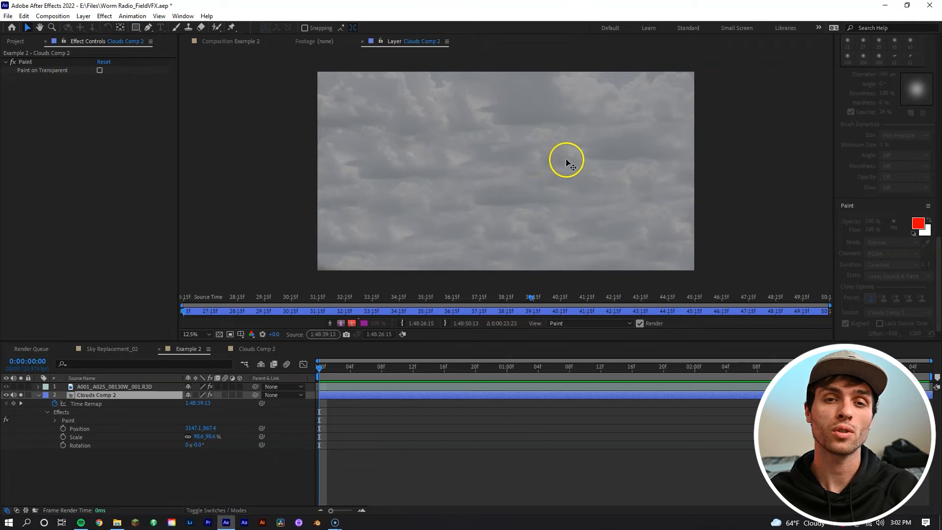
{"action": "mouse_move", "coordinate": [492, 139]}
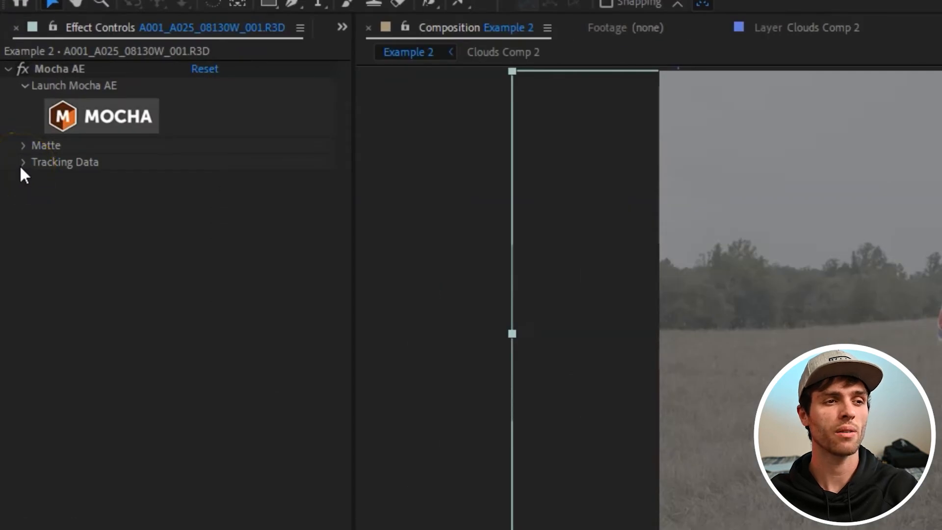
Step: Create track data from Mocha Layer 2 and export it as Transform to the Clouds layer
{"action": "left_click", "coordinate": [22, 161]}
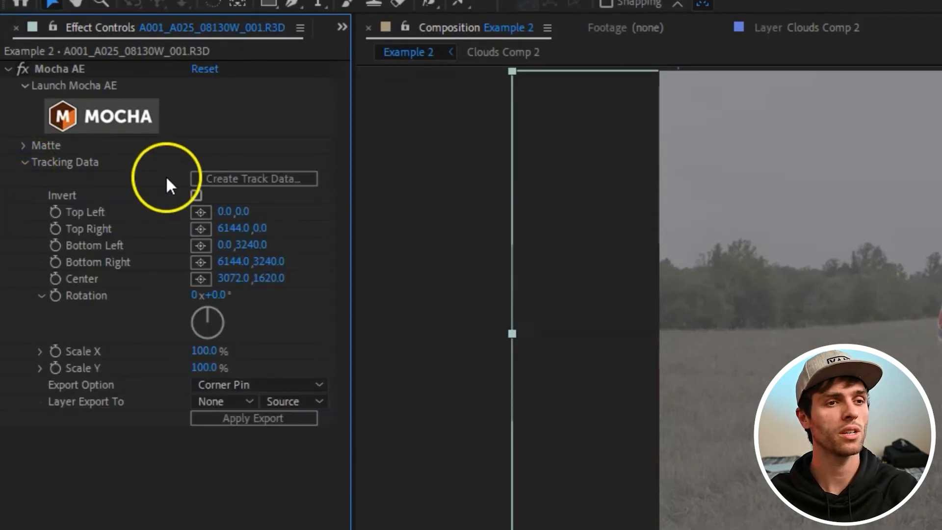
{"action": "mouse_move", "coordinate": [283, 187]}
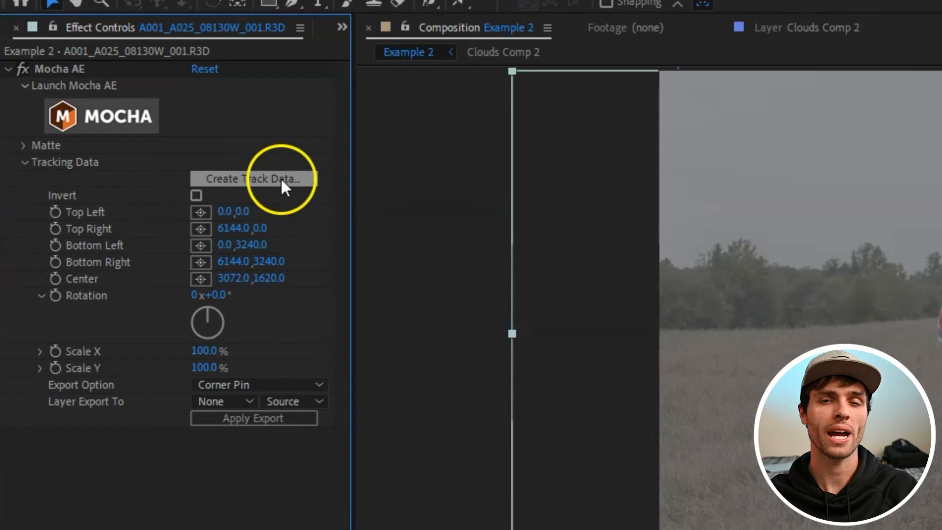
{"action": "left_click", "coordinate": [252, 179]}
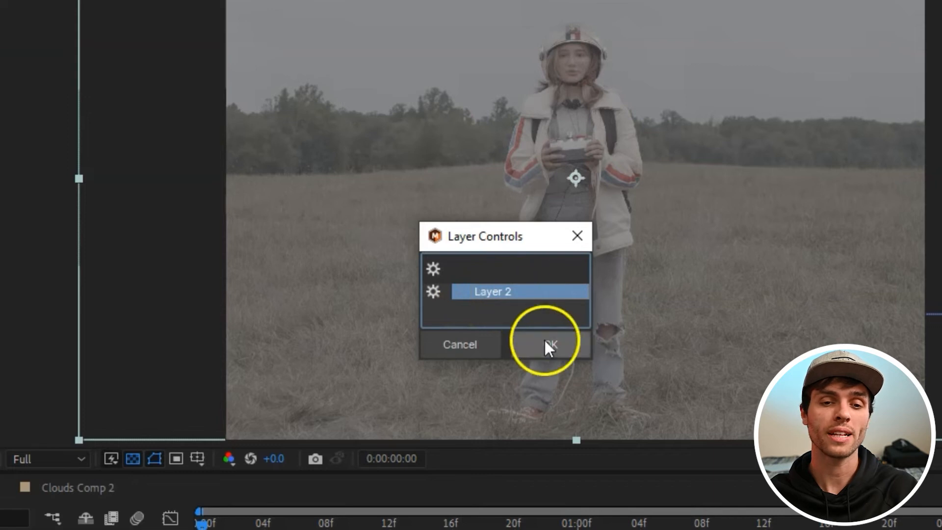
{"action": "left_click", "coordinate": [548, 345]}
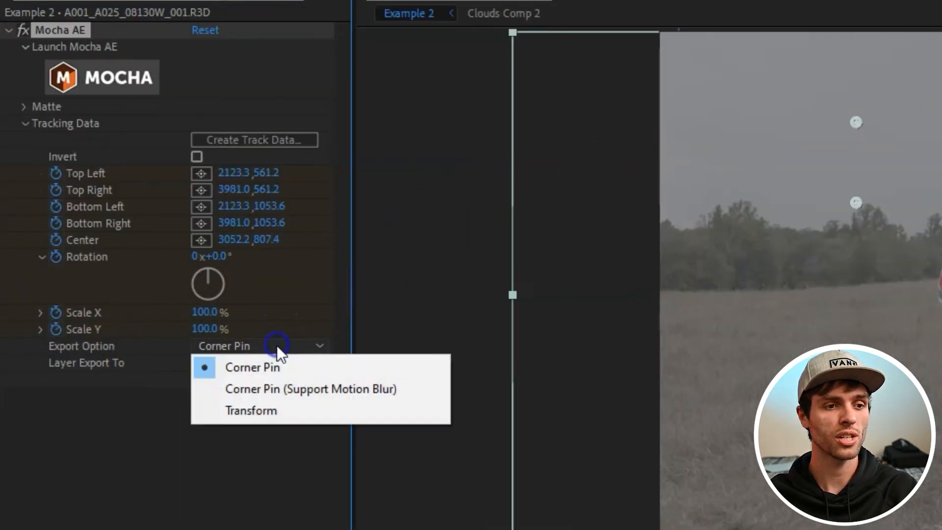
{"action": "left_click", "coordinate": [251, 411]}
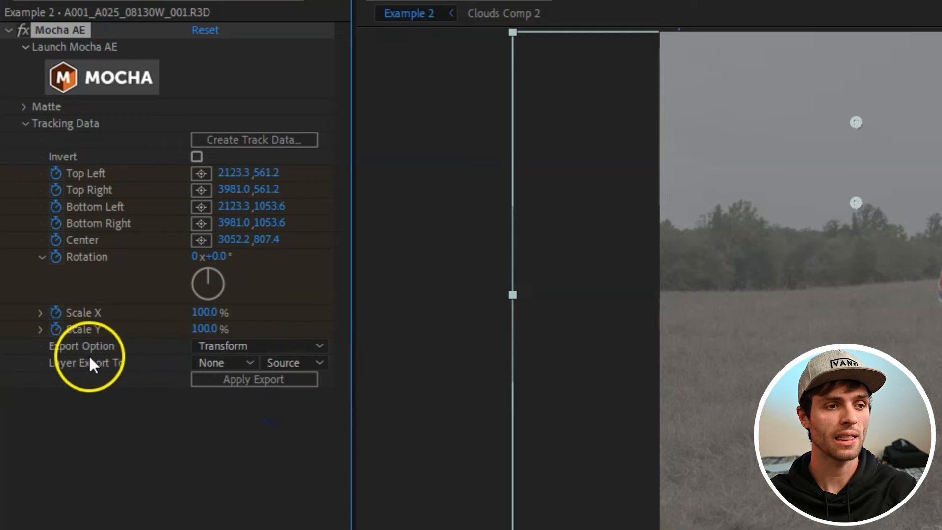
{"action": "left_click", "coordinate": [225, 363]}
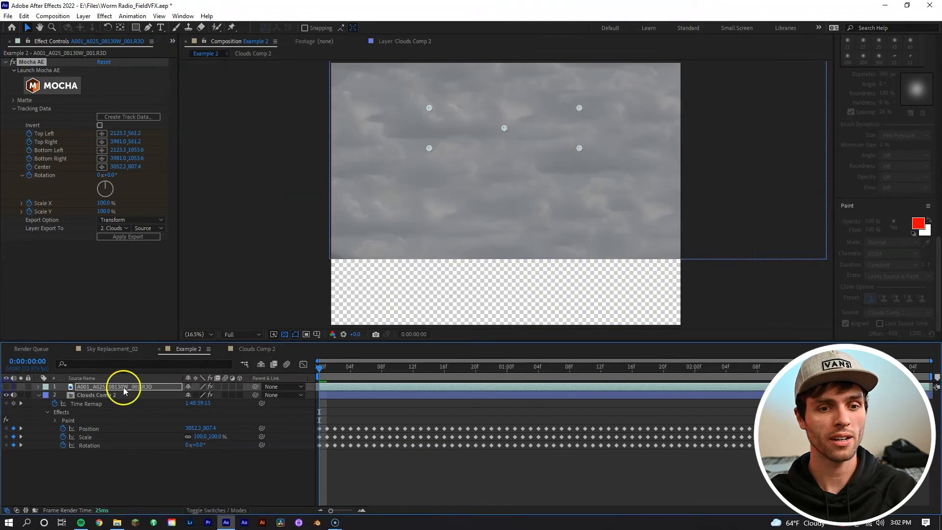
Step: Select the tracked field footage layer
{"action": "left_click", "coordinate": [324, 367]}
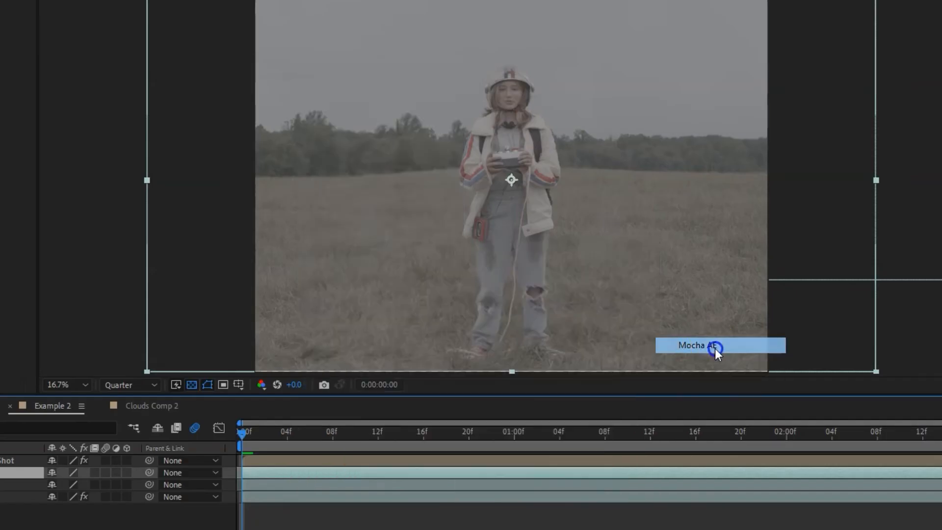
Step: Apply Mocha AE, then add the Extract keying effect to the Sky Removal layer
{"action": "left_click", "coordinate": [698, 345]}
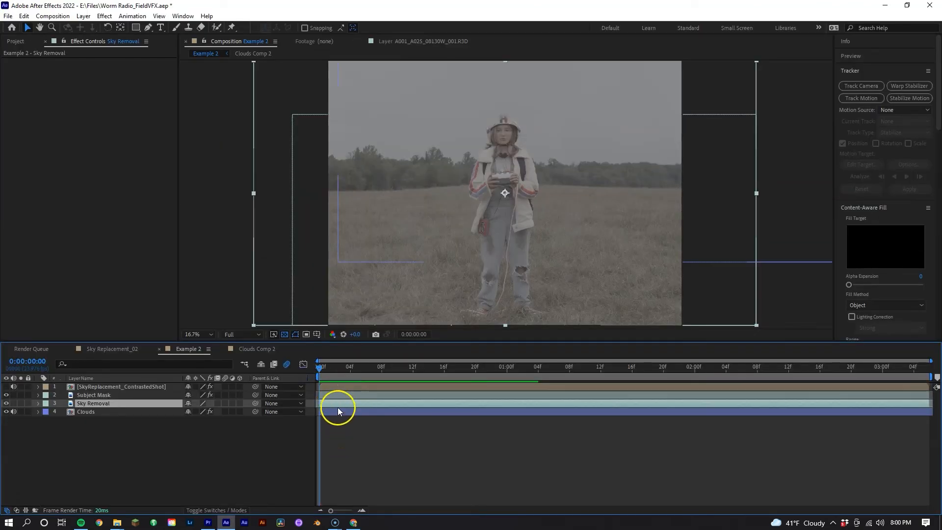
{"action": "right_click", "coordinate": [339, 412]}
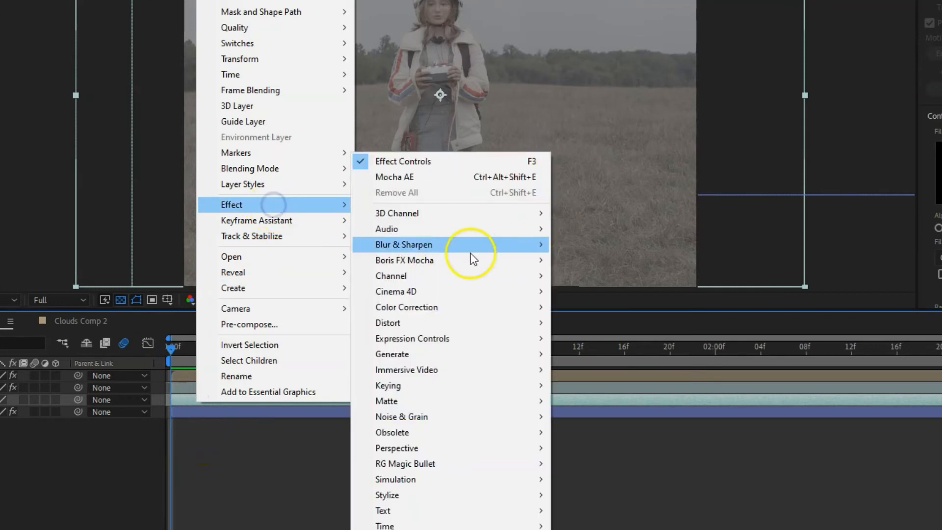
{"action": "mouse_move", "coordinate": [388, 385]}
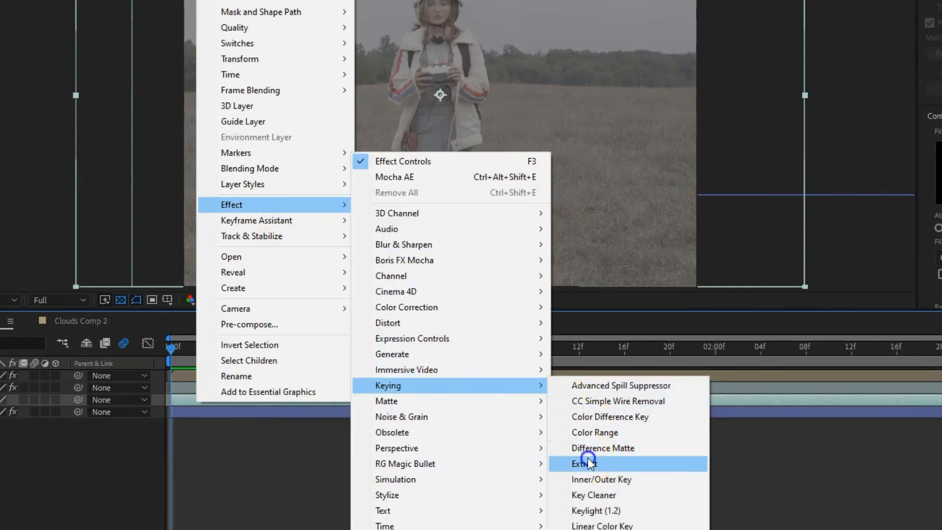
{"action": "left_click", "coordinate": [583, 464]}
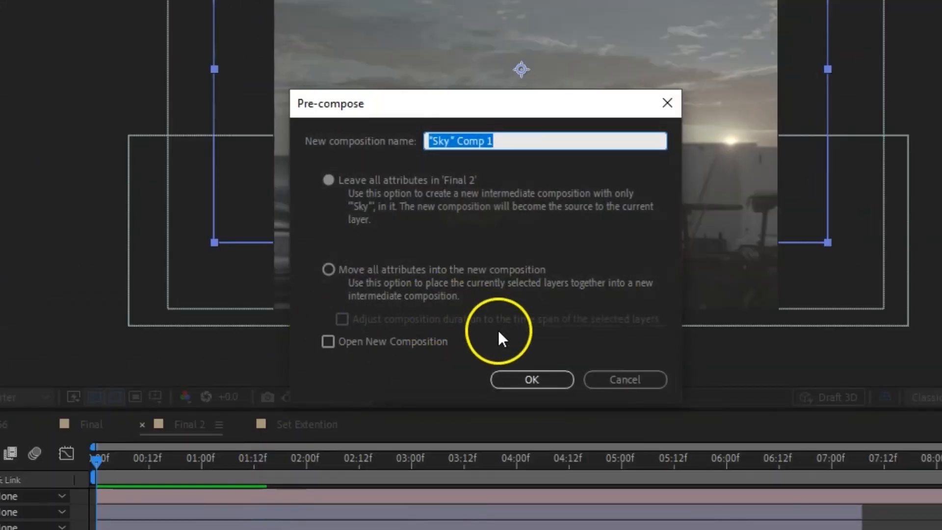
Step: Create the "Sky" Comp 1 pre-comp, open it, and add it to the Render Queue
{"action": "left_click", "coordinate": [531, 379]}
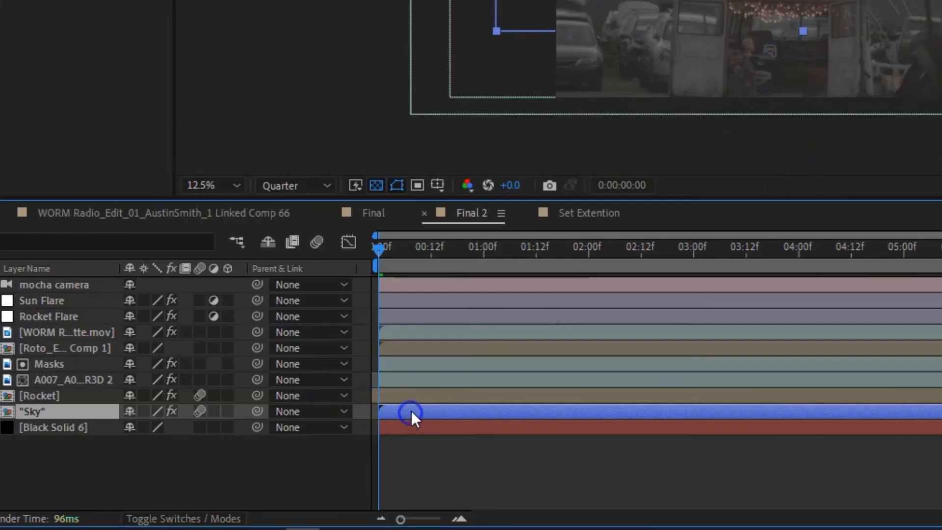
{"action": "double_click", "coordinate": [31, 412]}
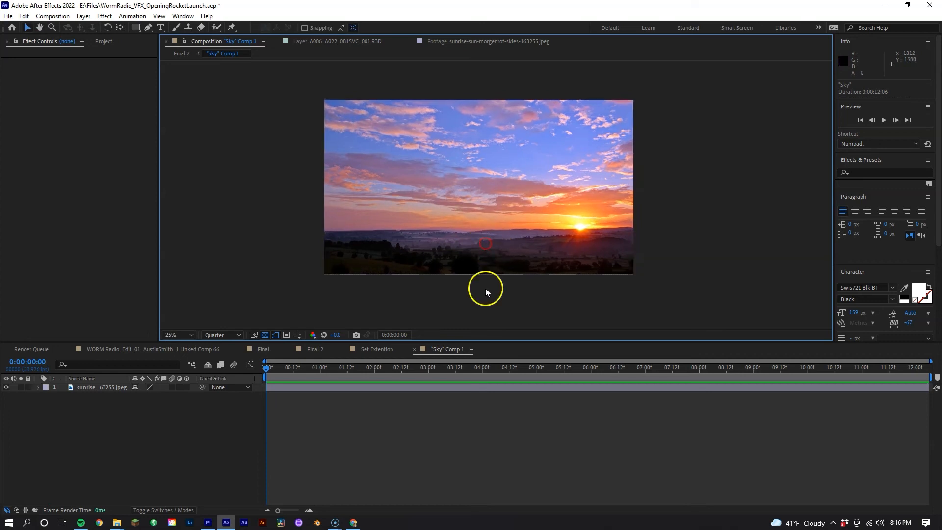
{"action": "left_click", "coordinate": [86, 498]}
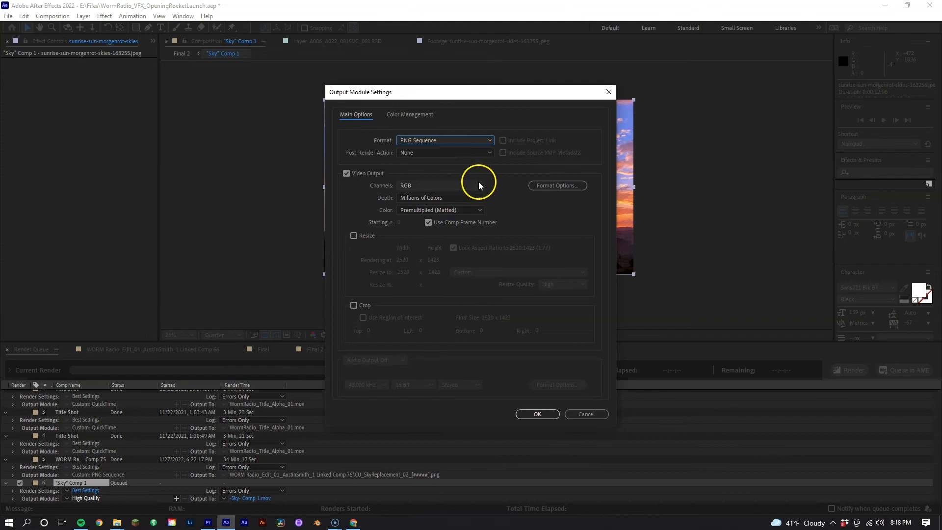